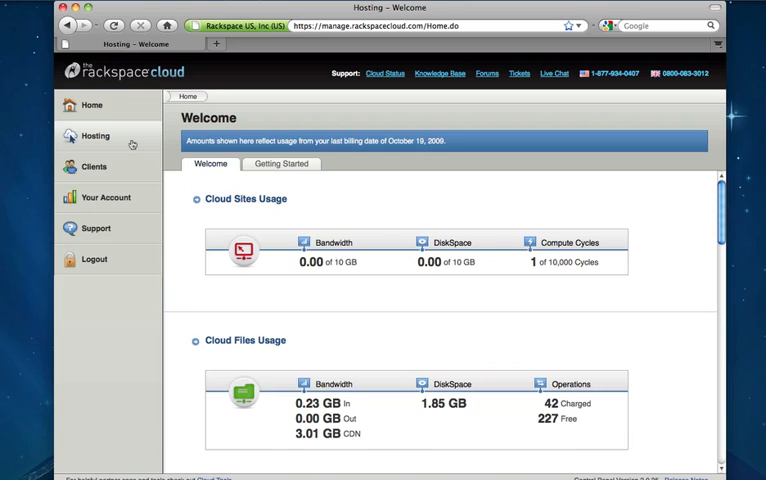
Open Hosting > Cloud Servers (podcast, wwwtest, httperf) and begin adding a new server.
{"action": "left_click", "coordinate": [96, 135]}
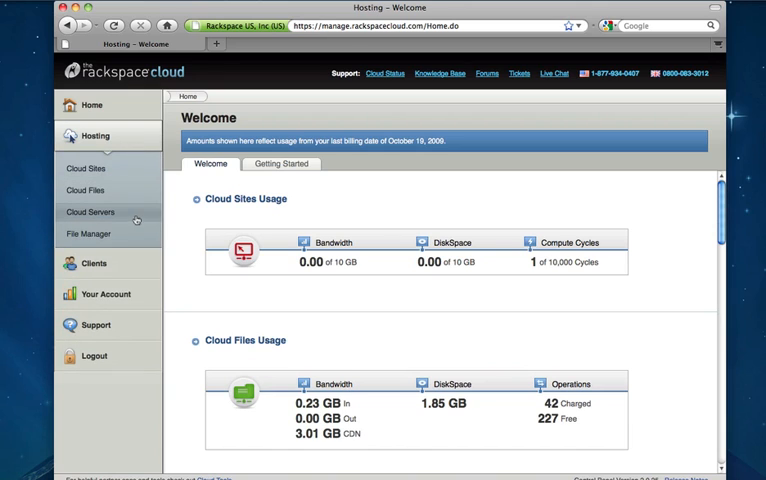
{"action": "left_click", "coordinate": [91, 212]}
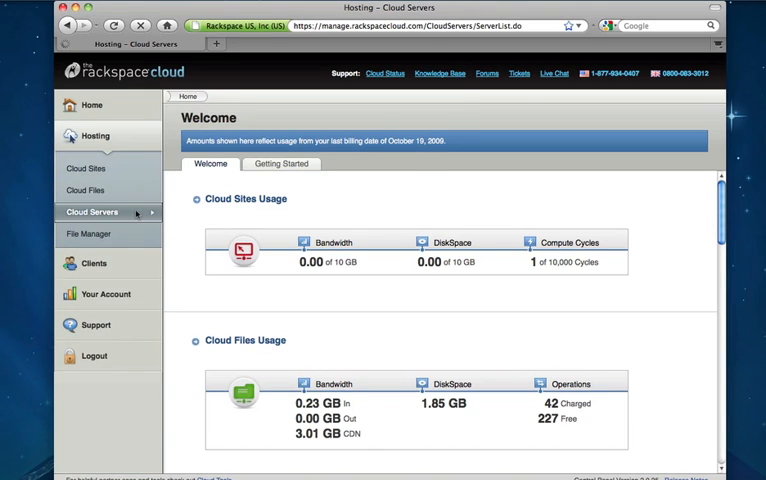
{"action": "left_click", "coordinate": [92, 212]}
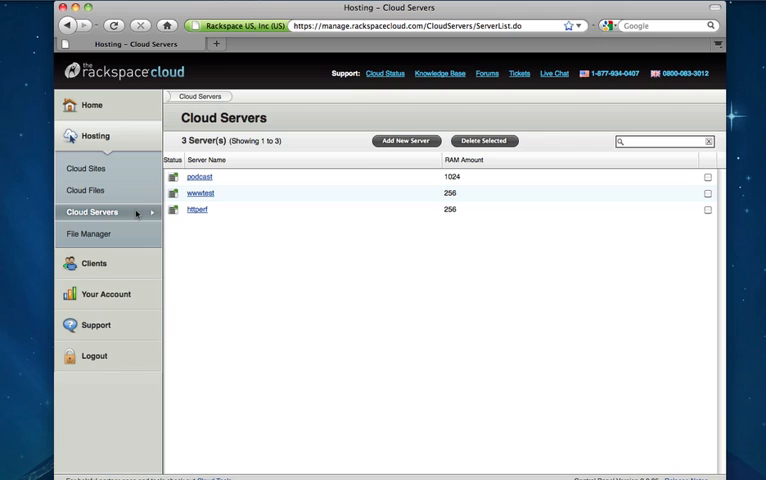
{"action": "mouse_move", "coordinate": [304, 255]}
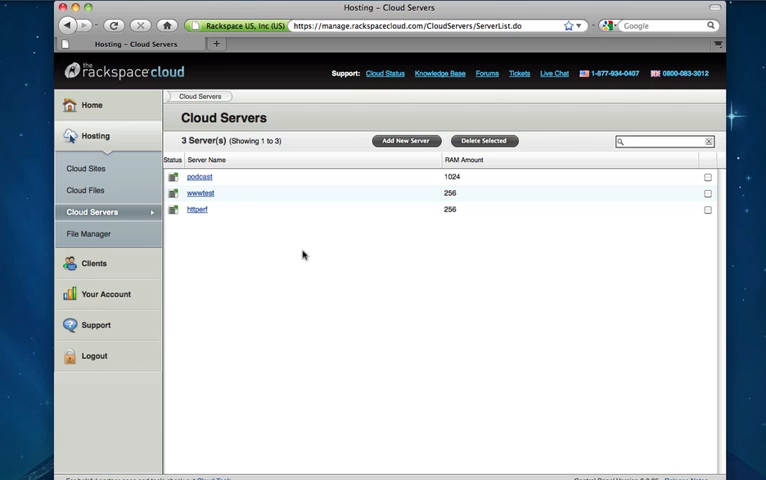
{"action": "mouse_move", "coordinate": [303, 247]}
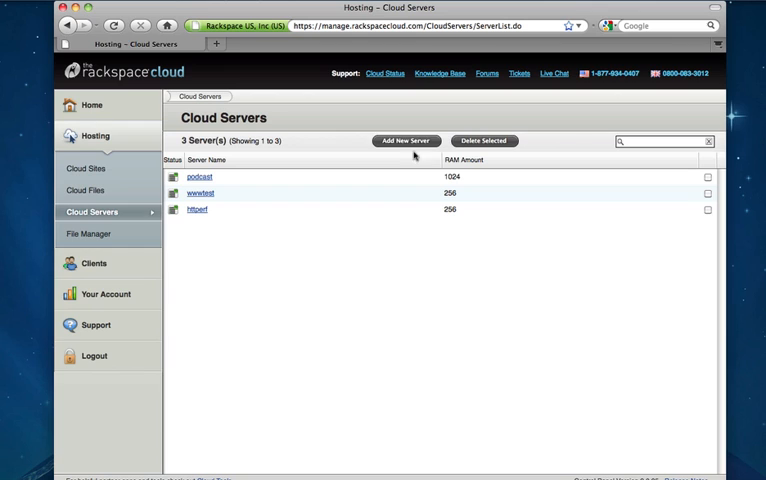
{"action": "left_click", "coordinate": [405, 140]}
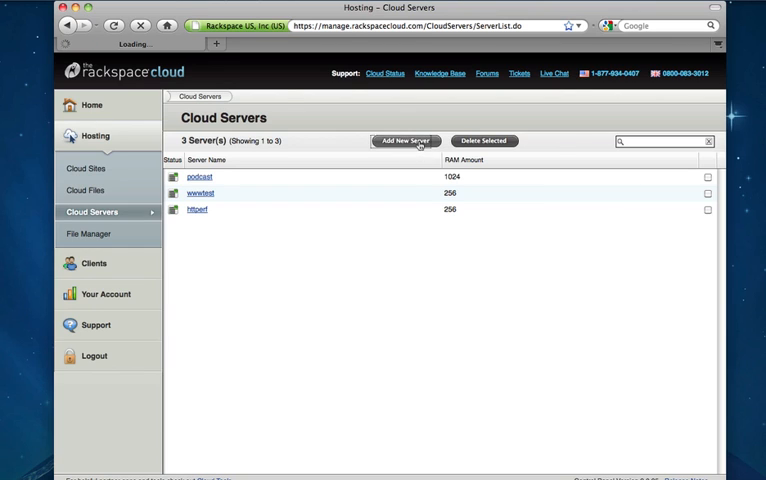
Select the 256 MB size, name the server web1, and scroll to the images.
{"action": "left_click", "coordinate": [405, 140]}
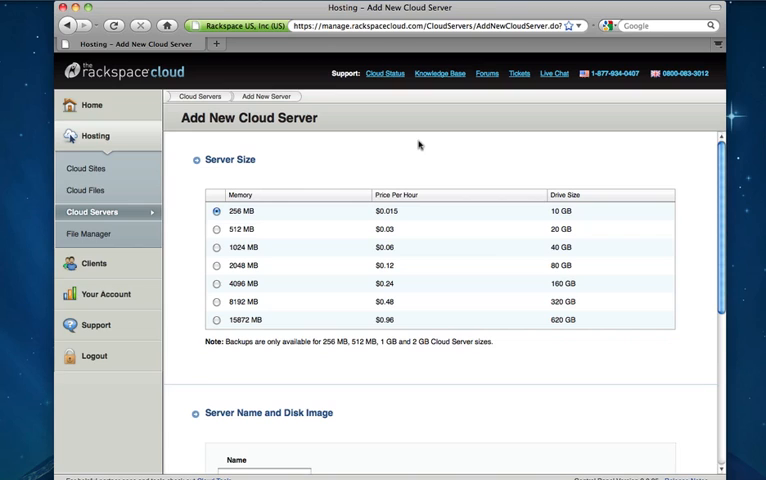
{"action": "mouse_move", "coordinate": [219, 177]}
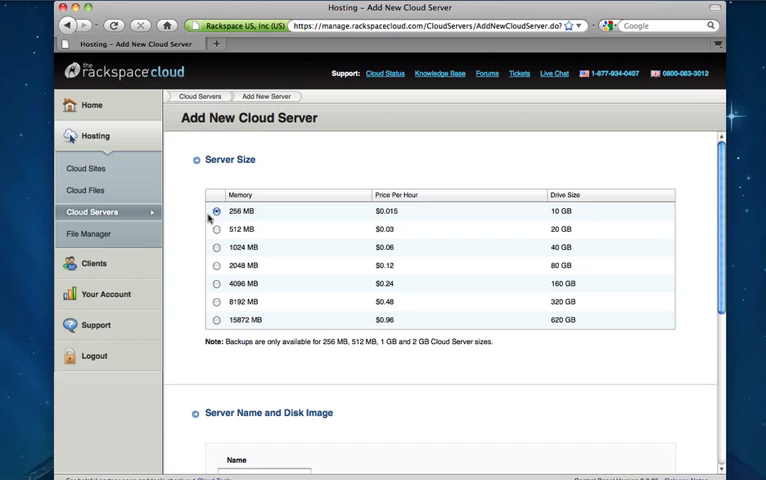
{"action": "left_click", "coordinate": [216, 211]}
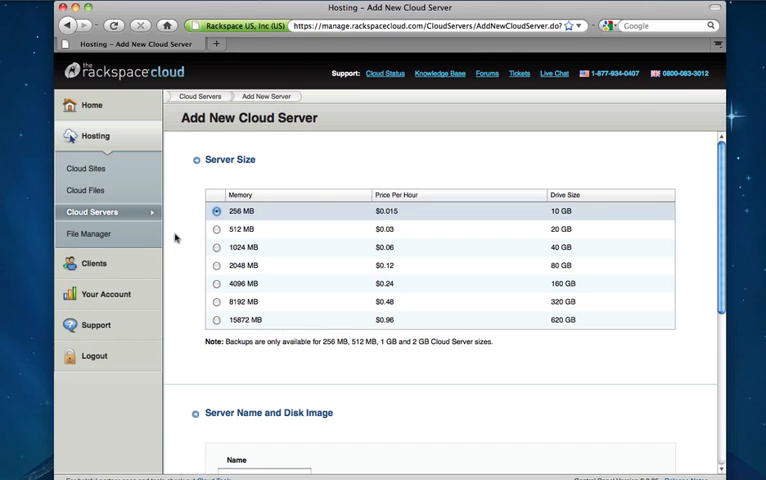
{"action": "scroll", "scroll_direction": "down", "scroll_amount": 3}
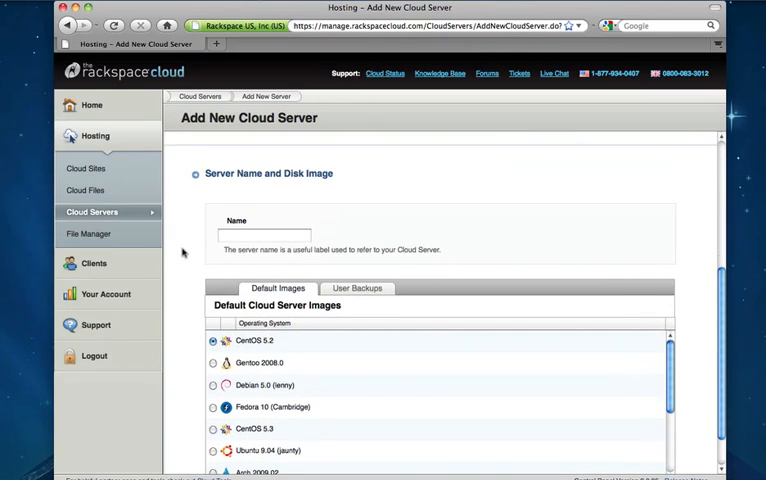
{"action": "left_click", "coordinate": [263, 235]}
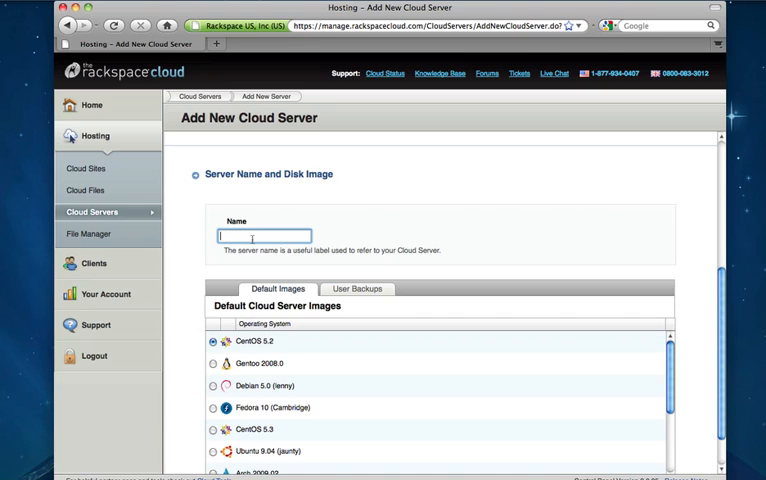
{"action": "type", "text": "web1"}
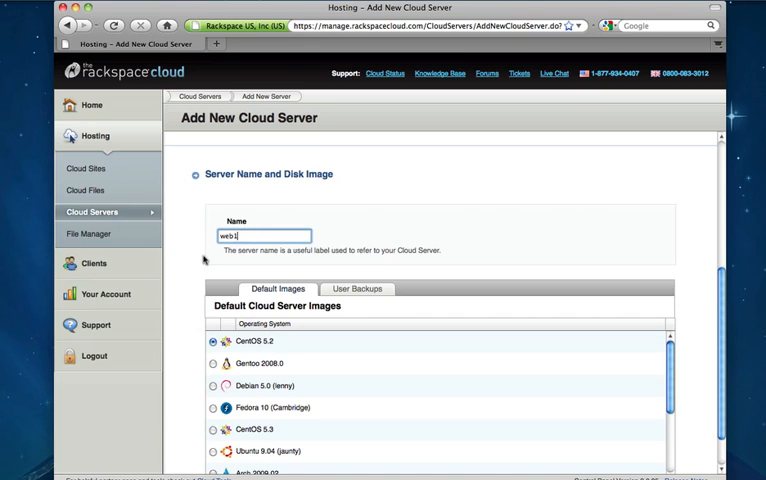
{"action": "scroll", "scroll_direction": "down", "scroll_amount": 3}
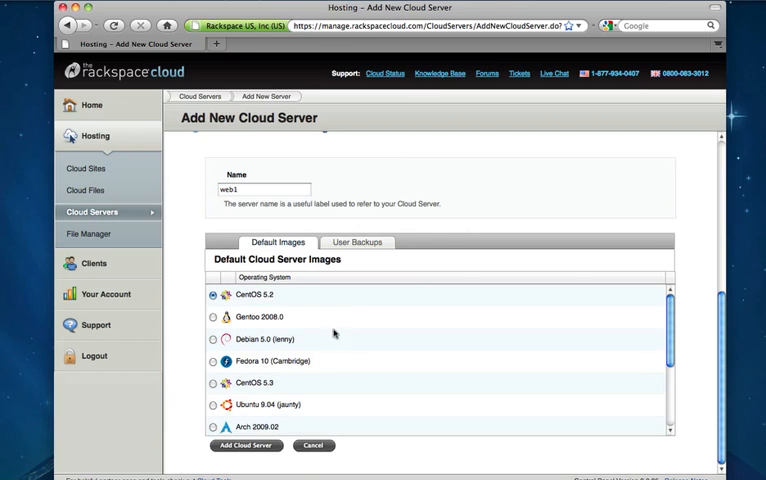
{"action": "mouse_move", "coordinate": [401, 343]}
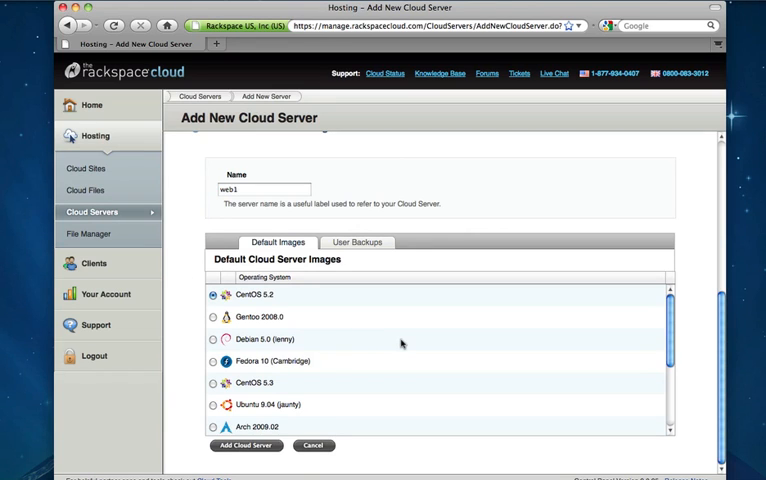
{"action": "scroll", "scroll_direction": "down", "scroll_amount": 3}
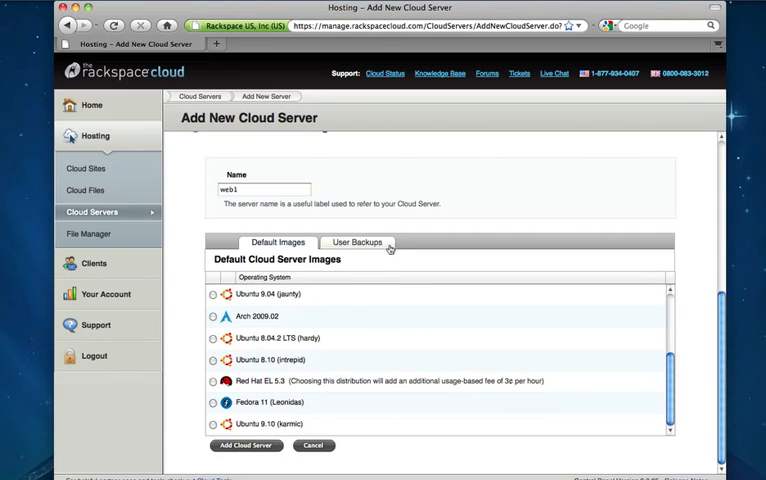
Check User Backups images, then pick Debian 5.0 (lenny) from Default Images.
{"action": "left_click", "coordinate": [356, 242]}
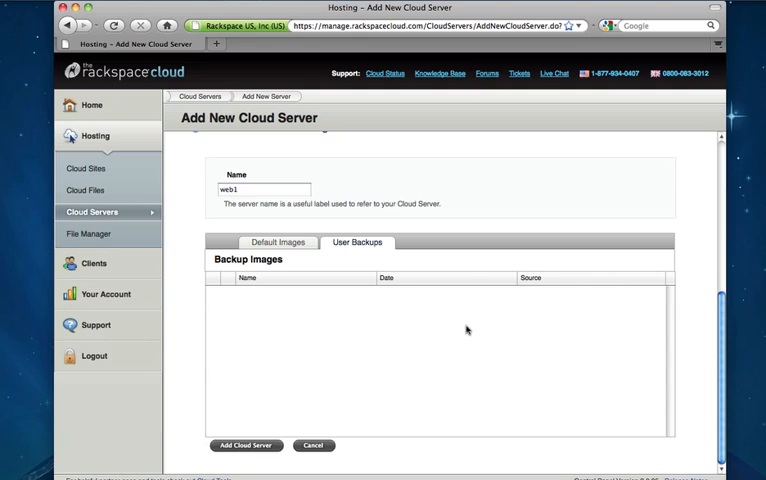
{"action": "mouse_move", "coordinate": [268, 305]}
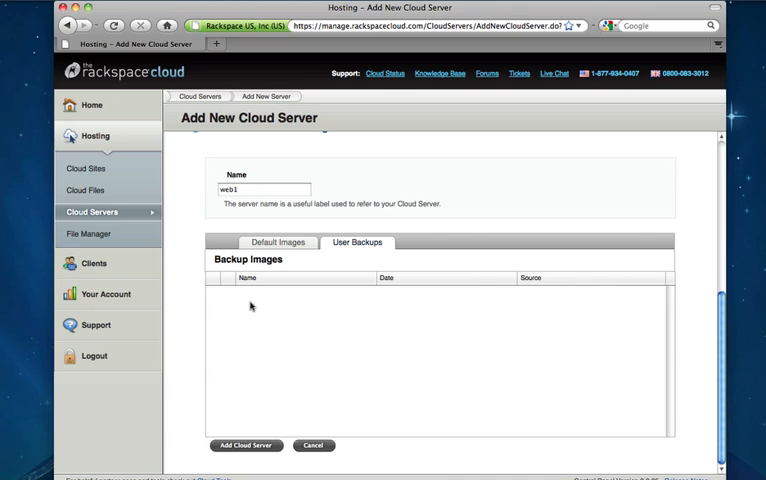
{"action": "left_click", "coordinate": [278, 242]}
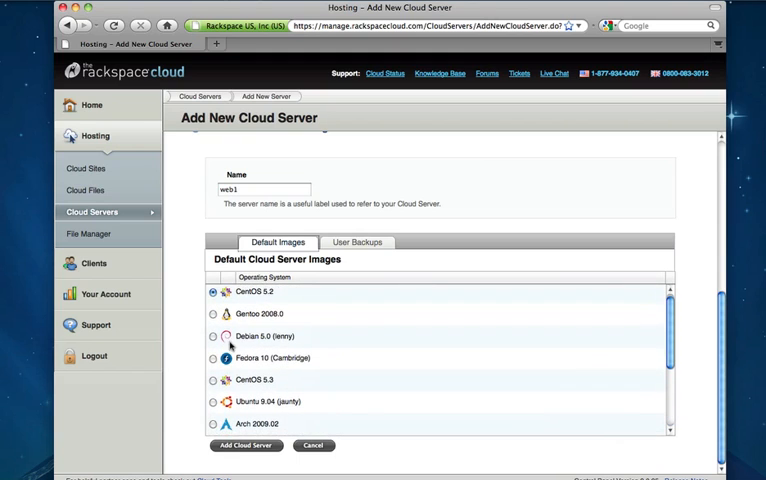
{"action": "left_click", "coordinate": [212, 336]}
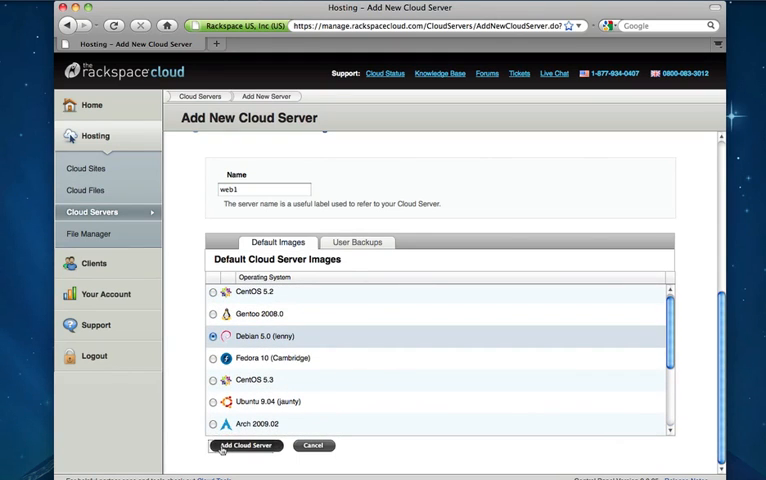
Create the 256 MB Debian 5.0 server web1.
{"action": "left_click", "coordinate": [245, 446]}
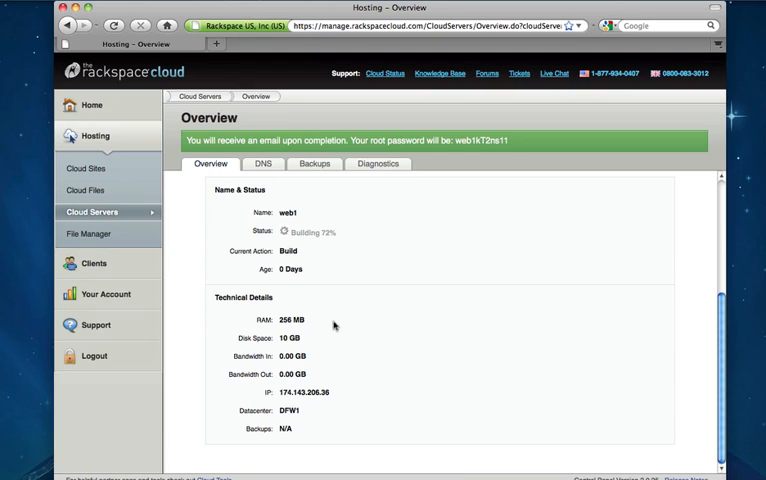
{"action": "mouse_move", "coordinate": [360, 357]}
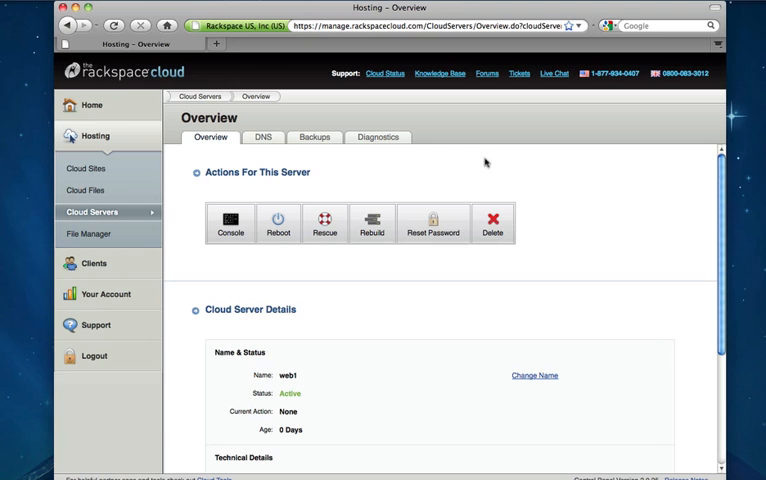
{"action": "mouse_move", "coordinate": [346, 360]}
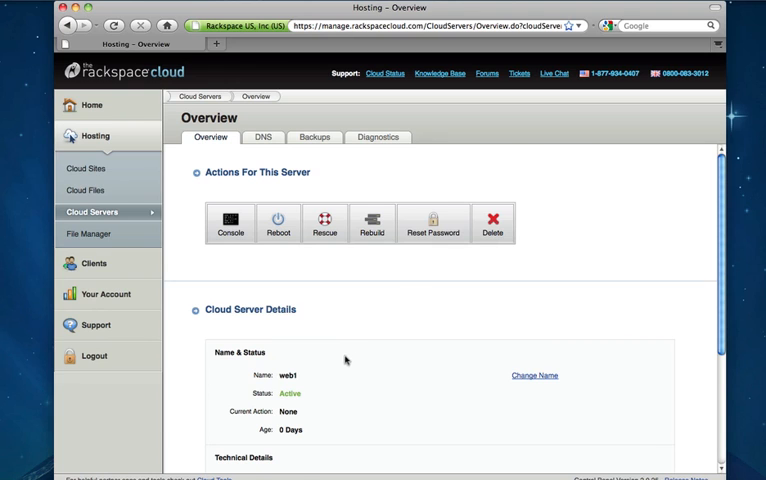
Start a web console session for web1 and confirm a soft reboot while watching boot output.
{"action": "scroll", "scroll_direction": "down", "scroll_amount": 3}
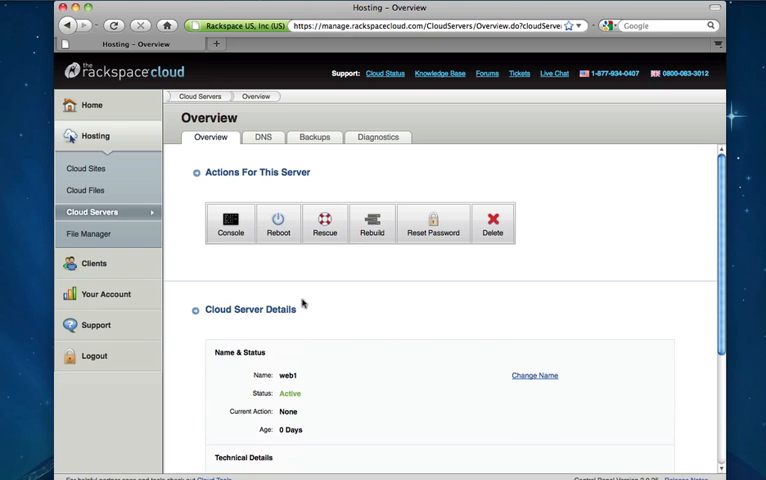
{"action": "mouse_move", "coordinate": [576, 246]}
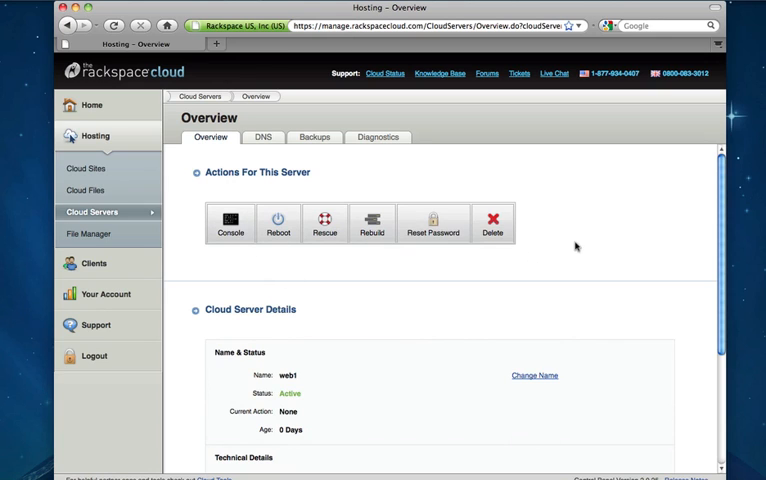
{"action": "left_click", "coordinate": [229, 222]}
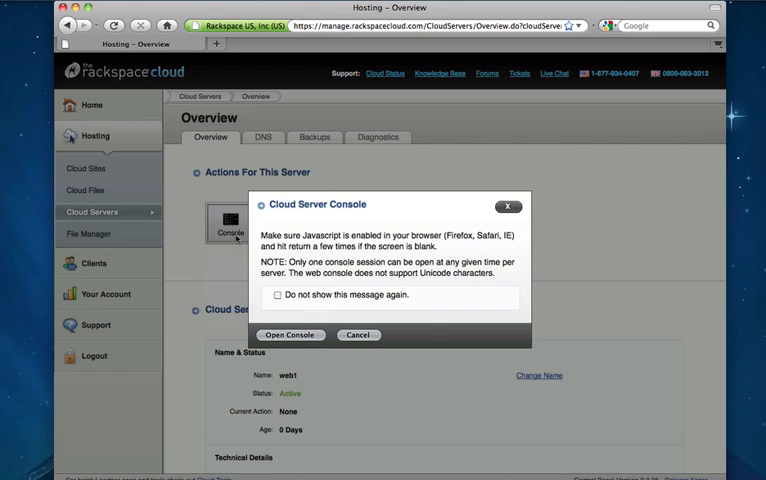
{"action": "left_click", "coordinate": [290, 335]}
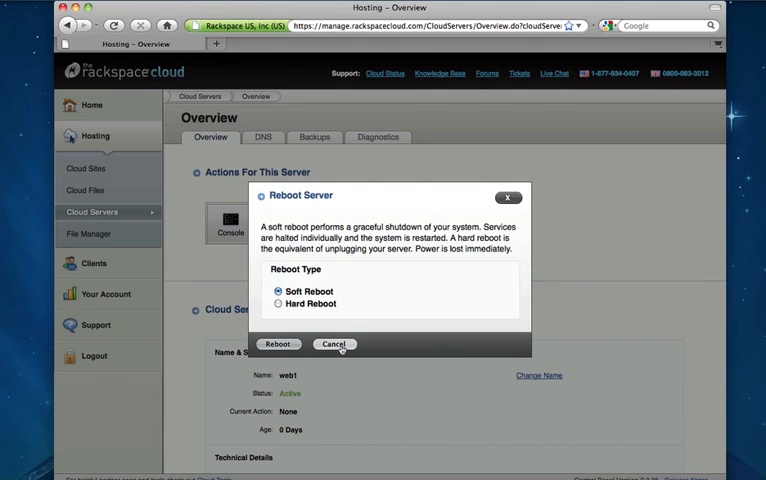
{"action": "left_click", "coordinate": [278, 343]}
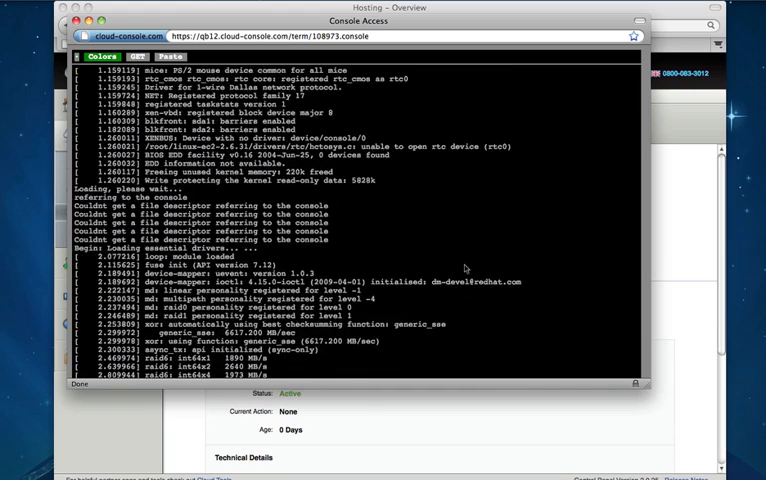
{"action": "scroll", "scroll_direction": "down", "scroll_amount": 3}
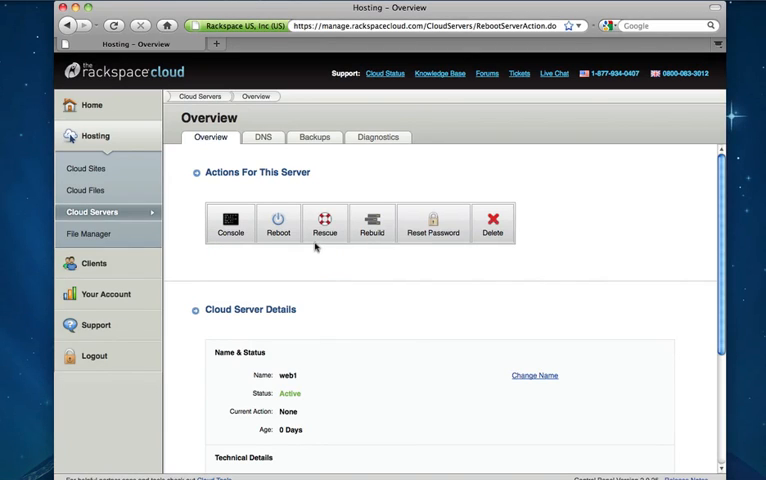
{"action": "mouse_move", "coordinate": [324, 223]}
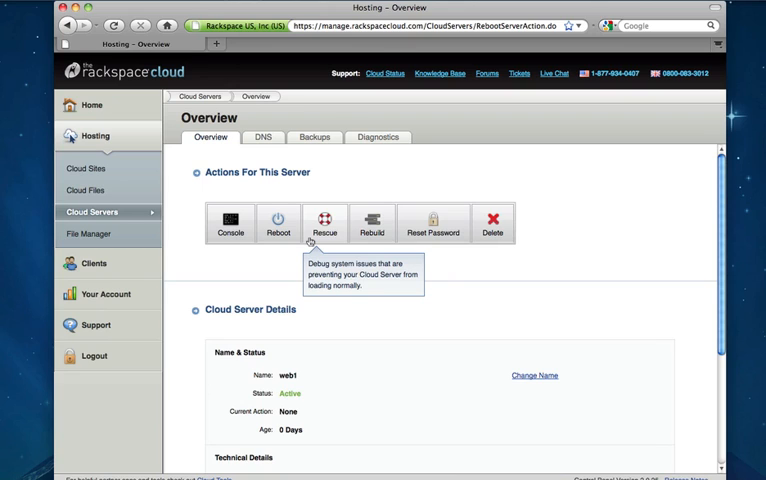
{"action": "mouse_move", "coordinate": [334, 241]}
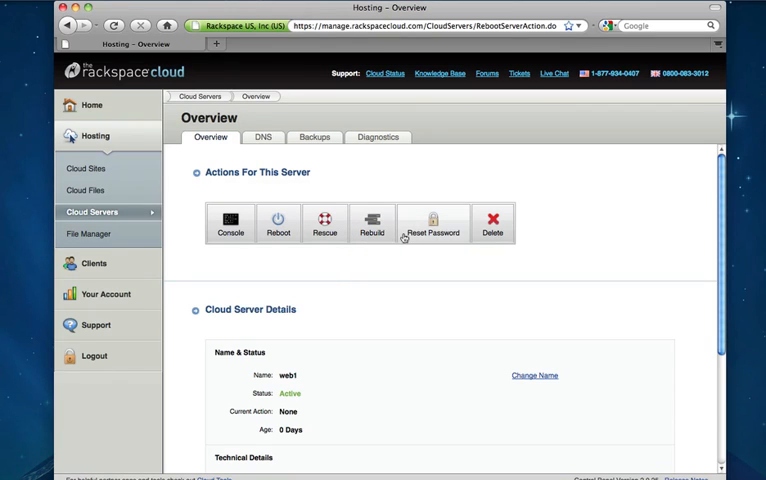
{"action": "mouse_move", "coordinate": [433, 233]}
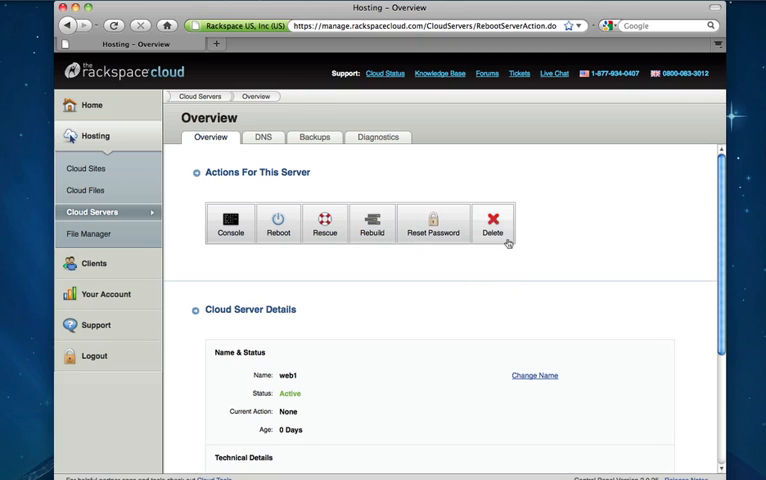
{"action": "mouse_move", "coordinate": [492, 223]}
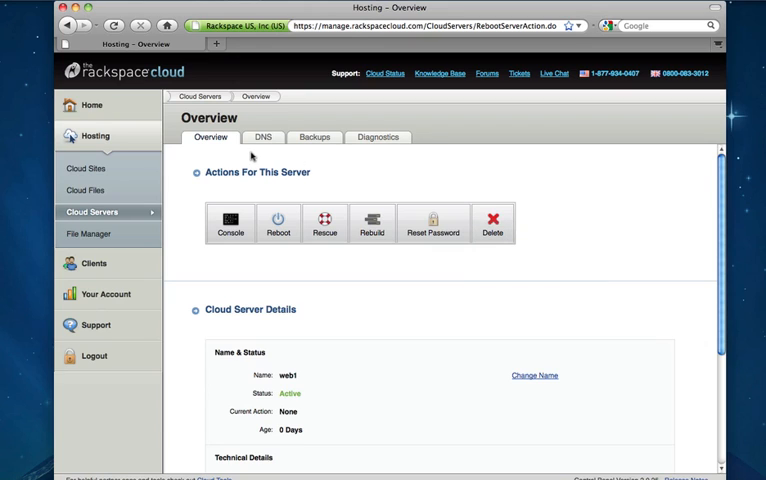
{"action": "left_click", "coordinate": [263, 137]}
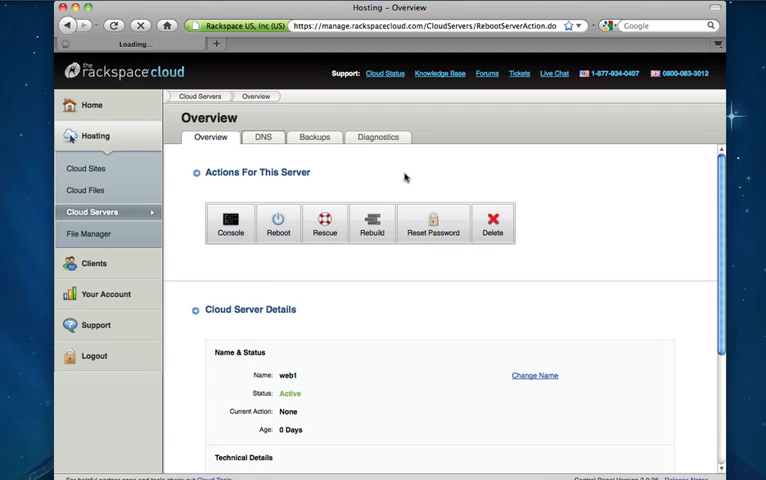
View web1's DNS page with two domains and reverse DNS, then go to Backups.
{"action": "left_click", "coordinate": [263, 137]}
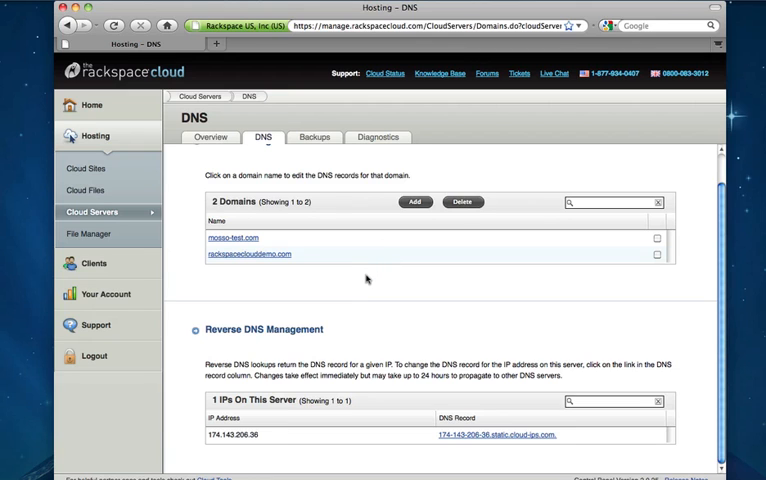
{"action": "left_click", "coordinate": [314, 137]}
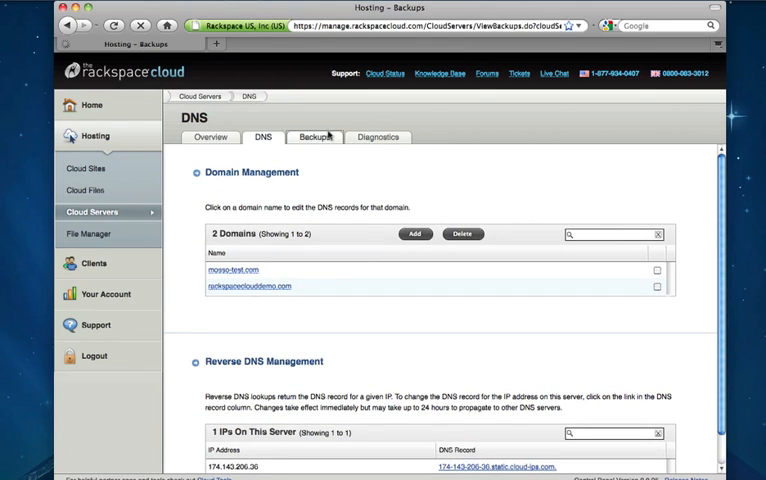
Enable backups for web1 and accept the Cloud Files storage notice.
{"action": "left_click", "coordinate": [314, 137]}
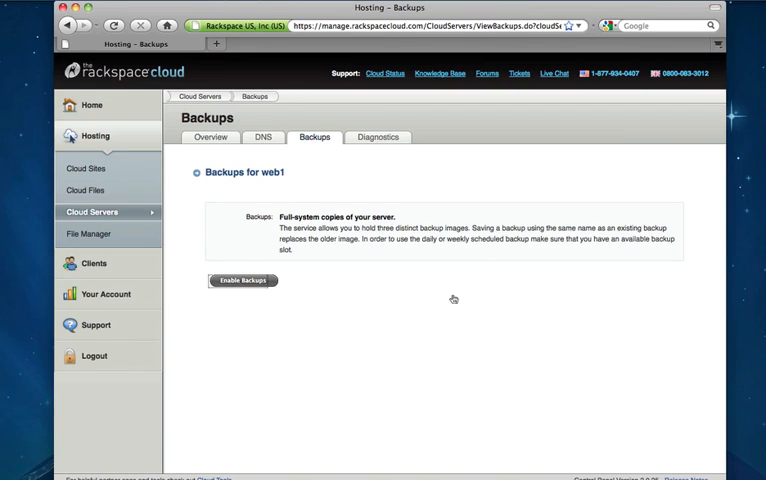
{"action": "left_click", "coordinate": [242, 280]}
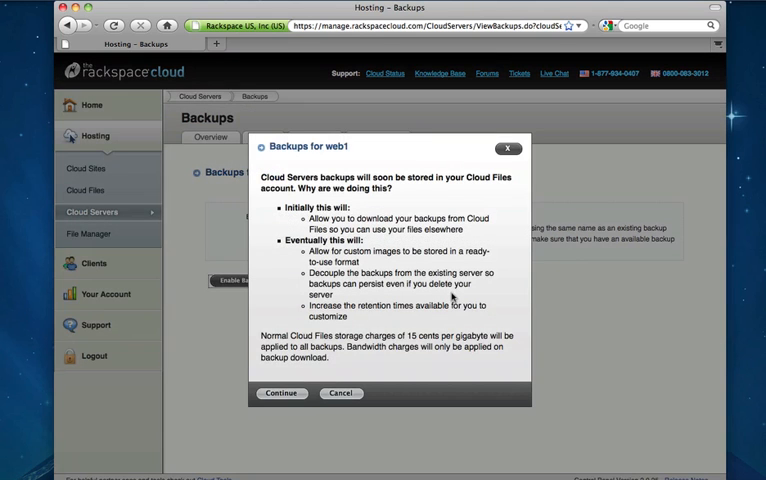
{"action": "left_click", "coordinate": [281, 393]}
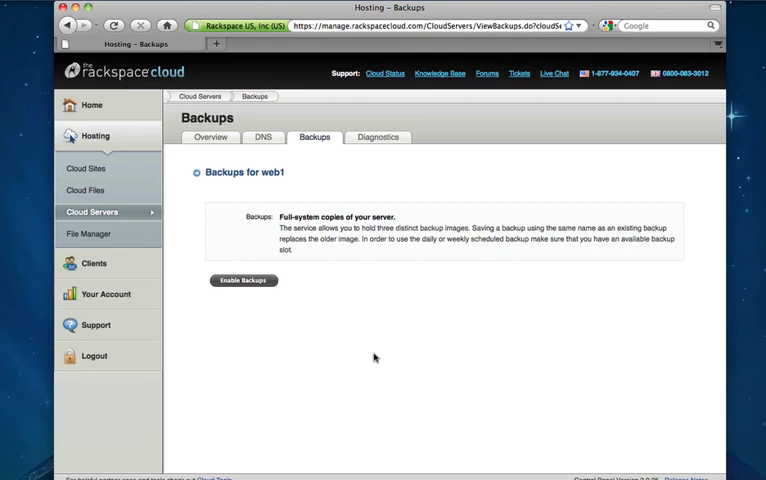
Save web1's backup schedule with a daily 0000–0200 GMT window and weekly Sunday backups.
{"action": "left_click", "coordinate": [243, 280]}
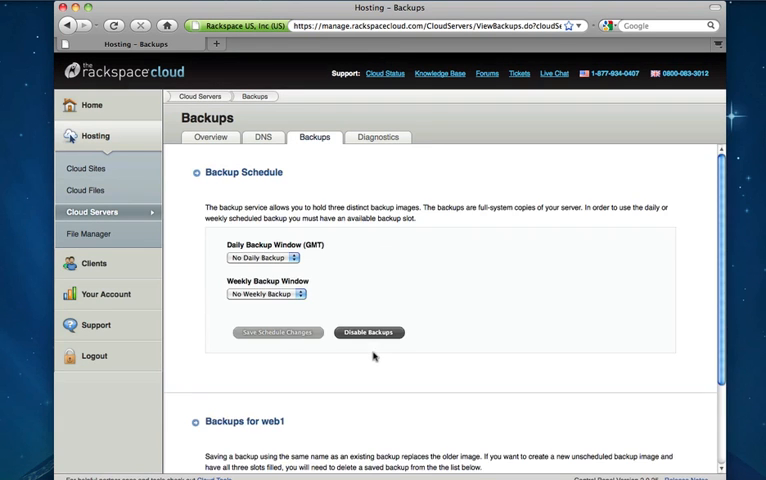
{"action": "mouse_move", "coordinate": [209, 261]}
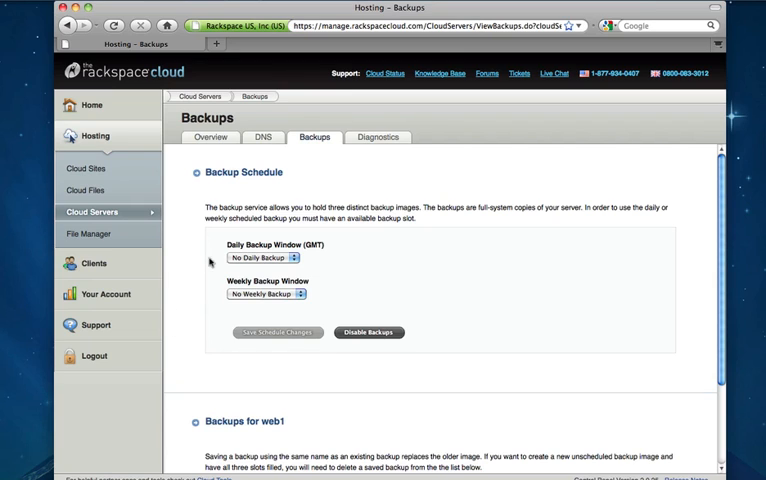
{"action": "left_click", "coordinate": [266, 257]}
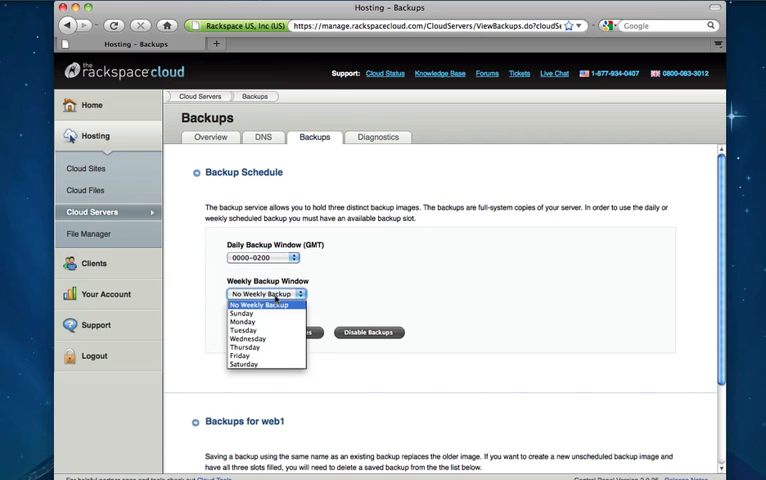
{"action": "left_click", "coordinate": [242, 313]}
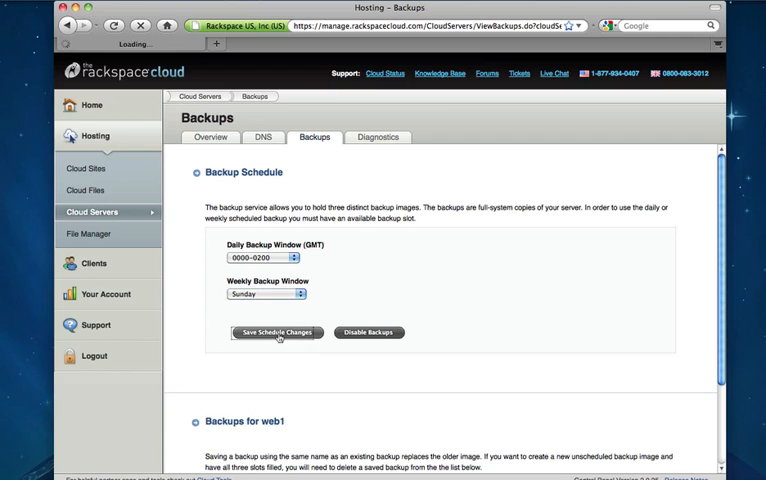
{"action": "mouse_move", "coordinate": [196, 320]}
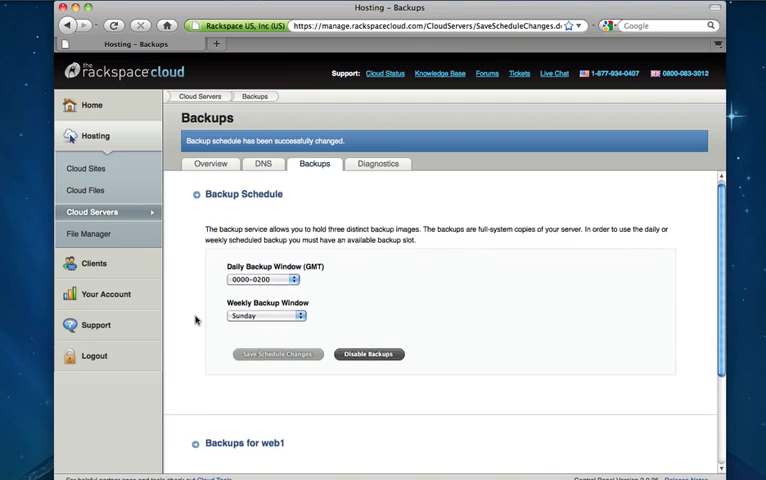
{"action": "scroll", "scroll_direction": "down", "scroll_amount": 3}
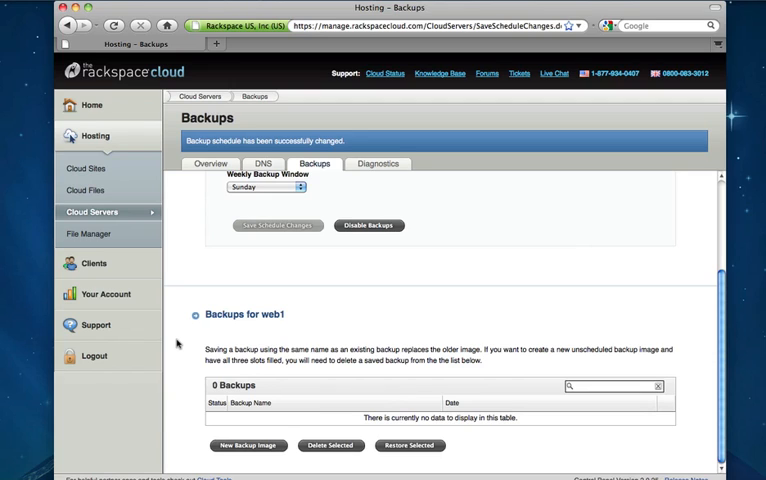
{"action": "mouse_move", "coordinate": [178, 343]}
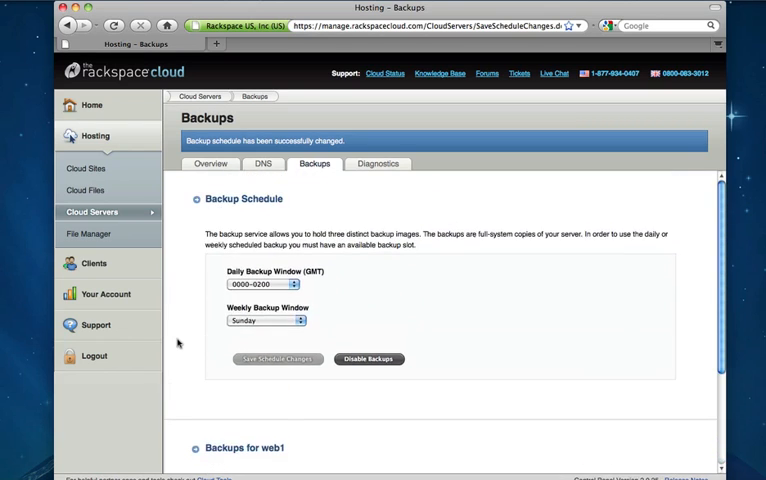
{"action": "left_click", "coordinate": [378, 163]}
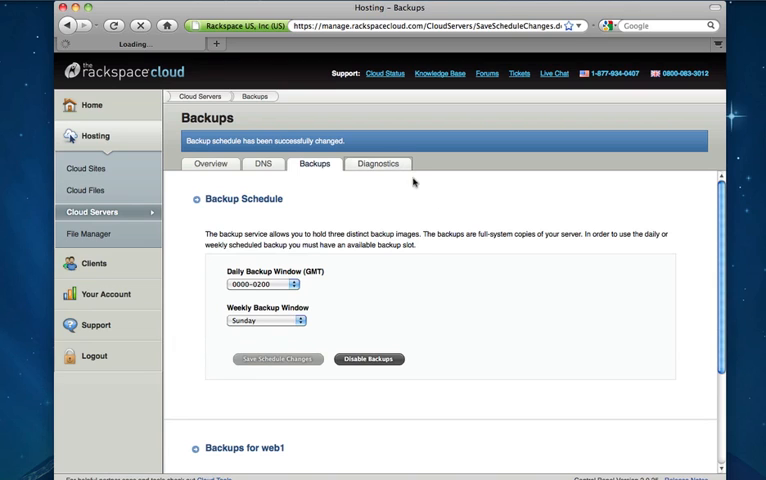
{"action": "mouse_move", "coordinate": [460, 225]}
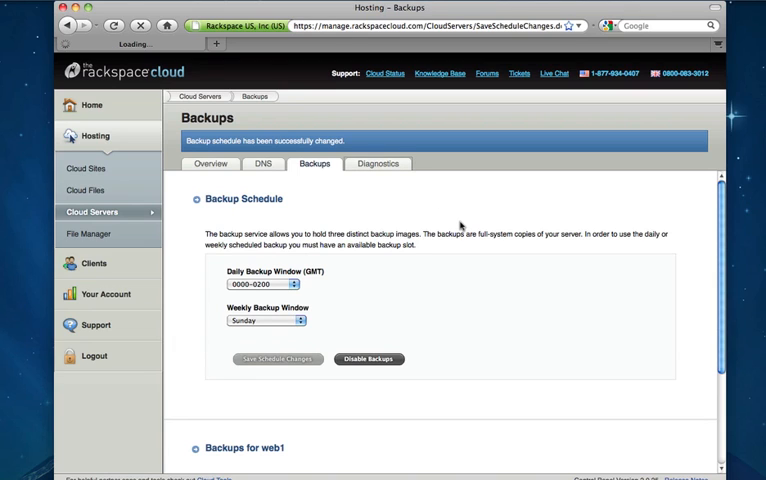
Take a new Operational Stats snapshot of web1 on the Diagnostics tab.
{"action": "left_click", "coordinate": [378, 164]}
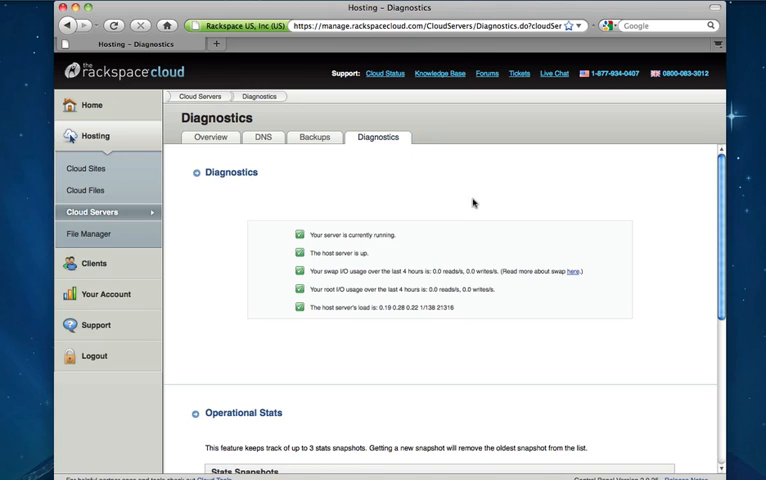
{"action": "mouse_move", "coordinate": [415, 348]}
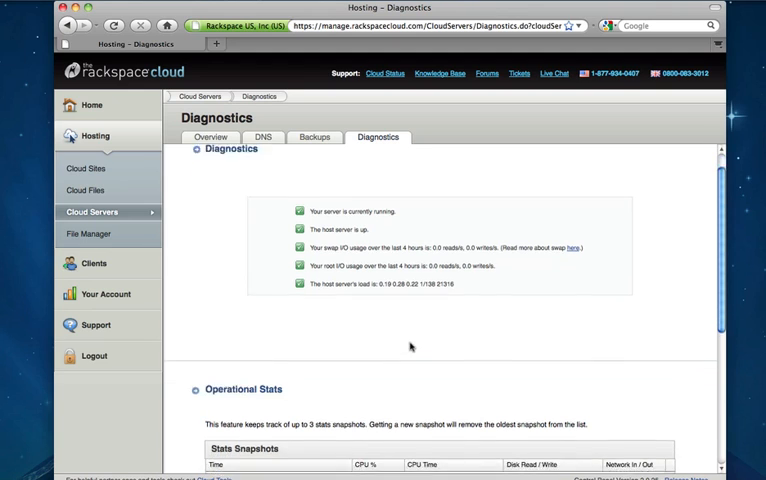
{"action": "scroll", "scroll_direction": "down", "scroll_amount": 3}
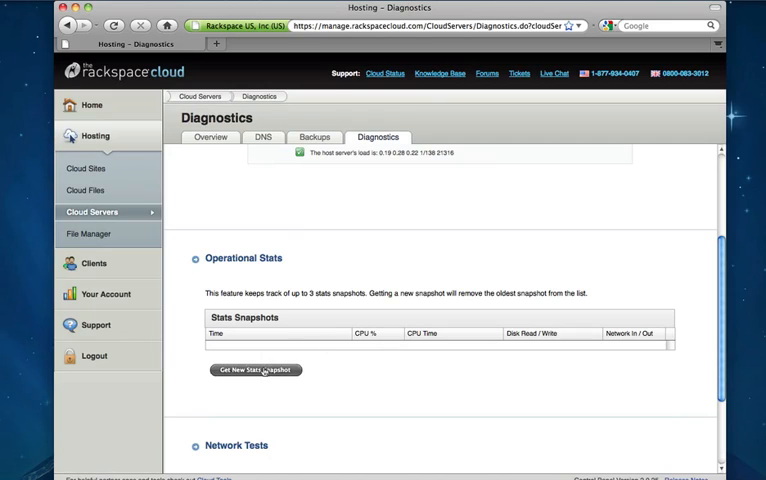
{"action": "mouse_move", "coordinate": [371, 374]}
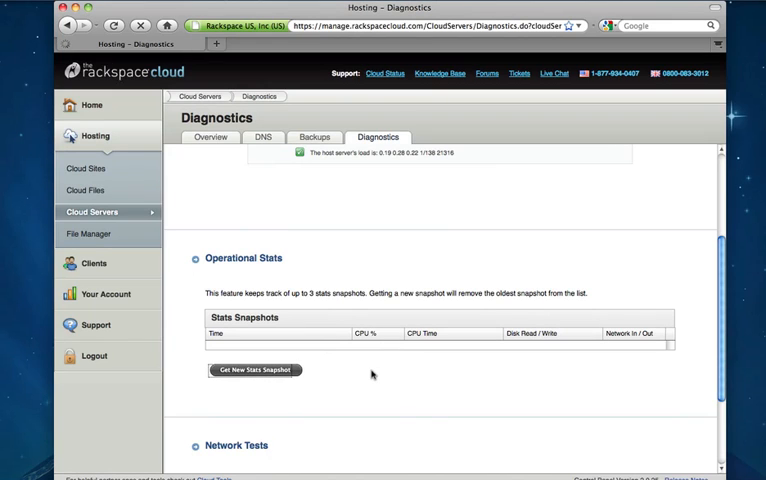
{"action": "left_click", "coordinate": [255, 370]}
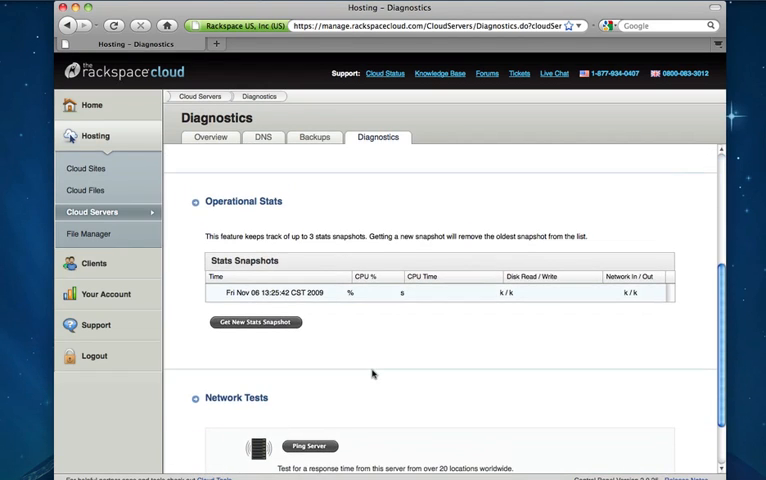
{"action": "mouse_move", "coordinate": [378, 340]}
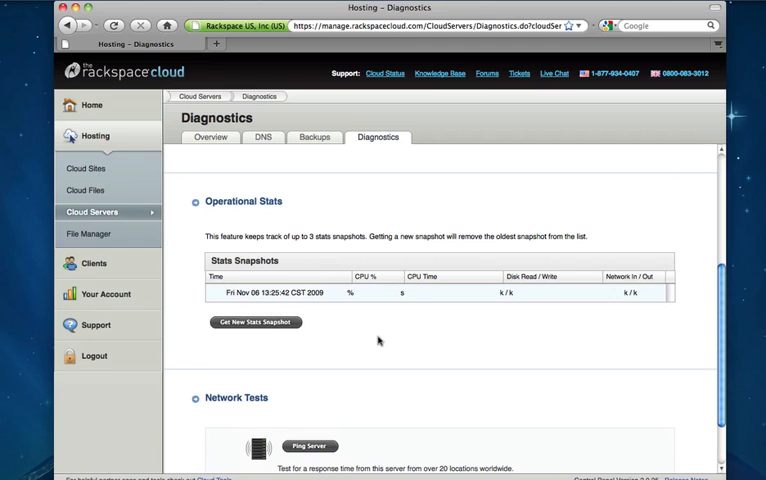
{"action": "mouse_move", "coordinate": [438, 344]}
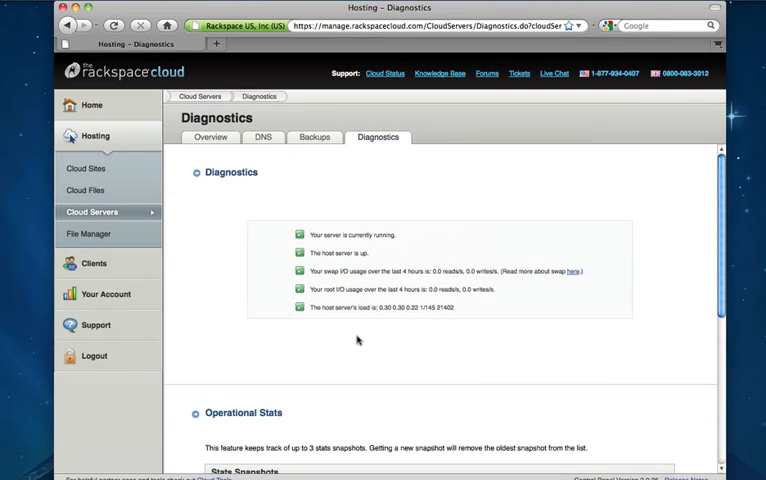
From web1's Overview Technical Details, open Resize Server to list 512–15872 MB sizes.
{"action": "left_click", "coordinate": [210, 137]}
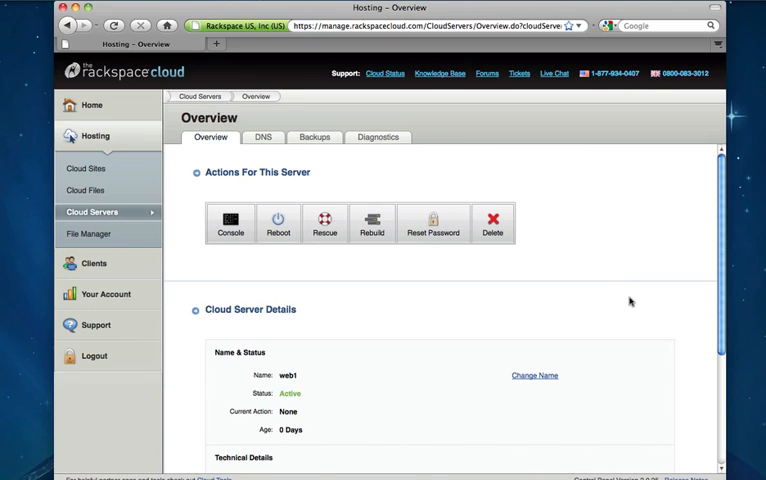
{"action": "scroll", "scroll_direction": "down", "scroll_amount": 3}
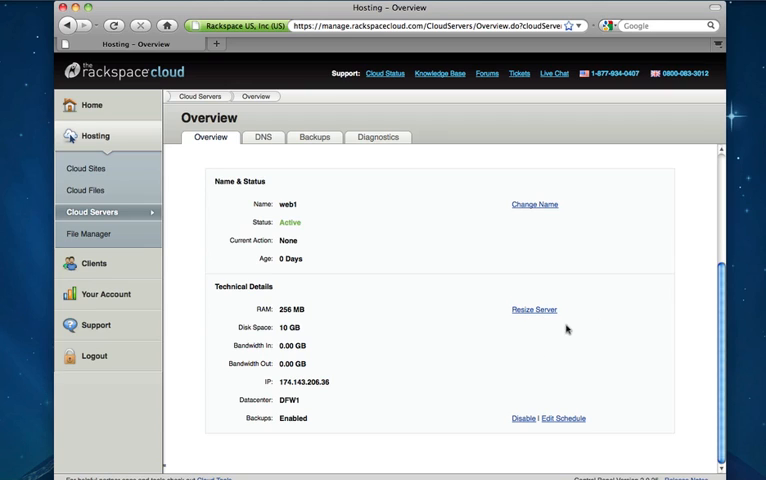
{"action": "left_click", "coordinate": [534, 309]}
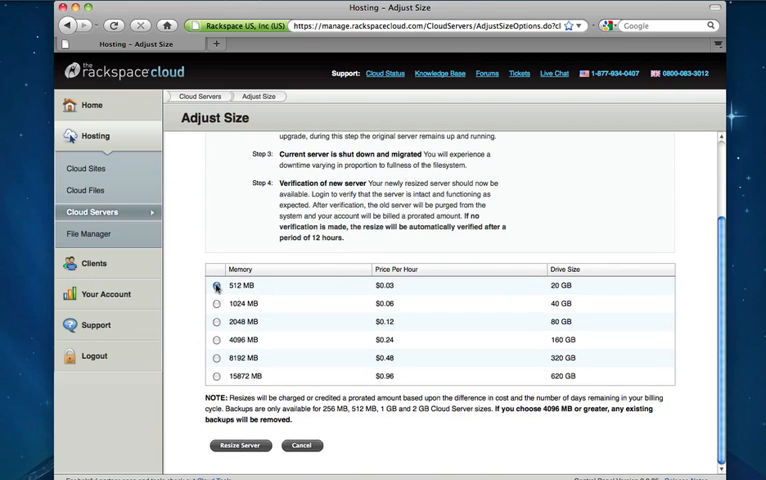
Choose 512 MB as web1's new size and submit the resize.
{"action": "left_click", "coordinate": [217, 375]}
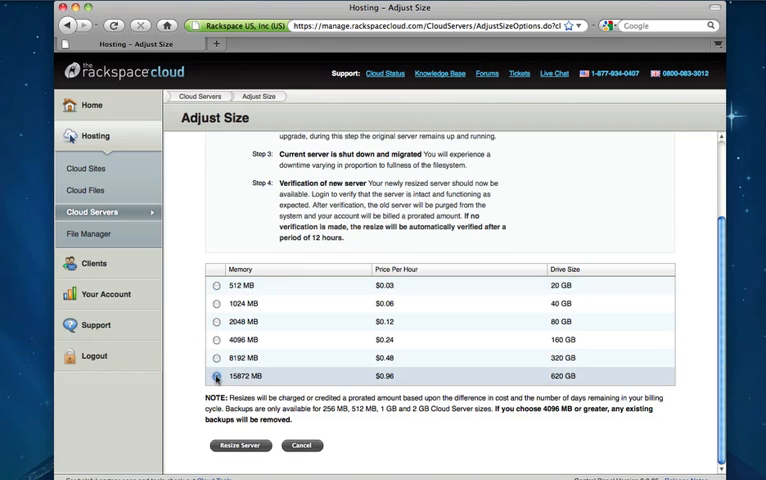
{"action": "left_click", "coordinate": [217, 285]}
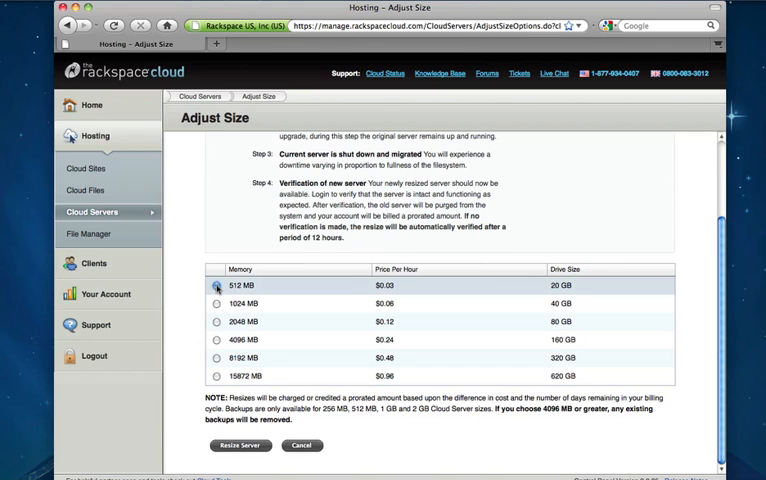
{"action": "left_click", "coordinate": [216, 285]}
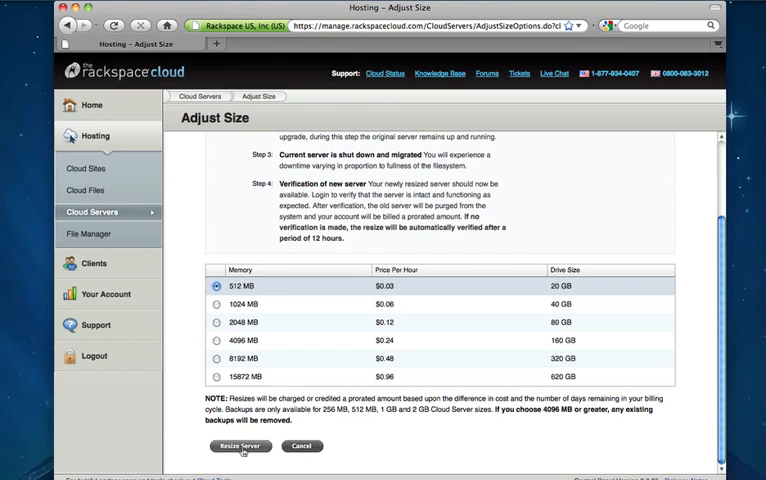
{"action": "left_click", "coordinate": [240, 446]}
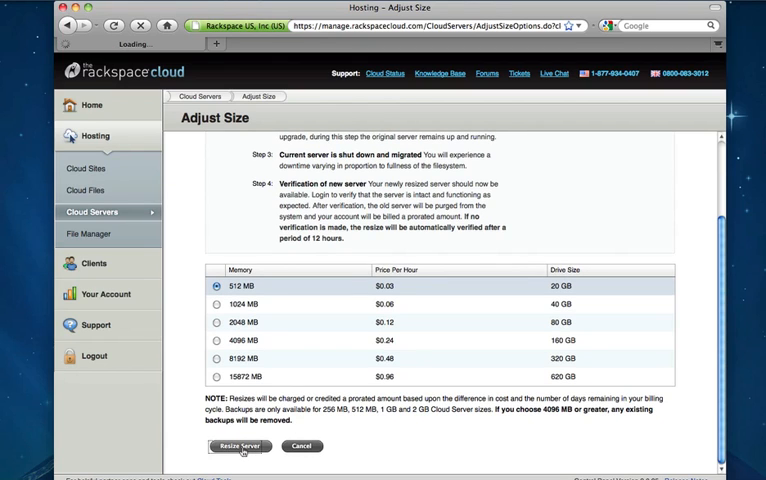
Confirm the resize and check that web1 shows Queued for Resize 0%.
{"action": "left_click", "coordinate": [239, 446]}
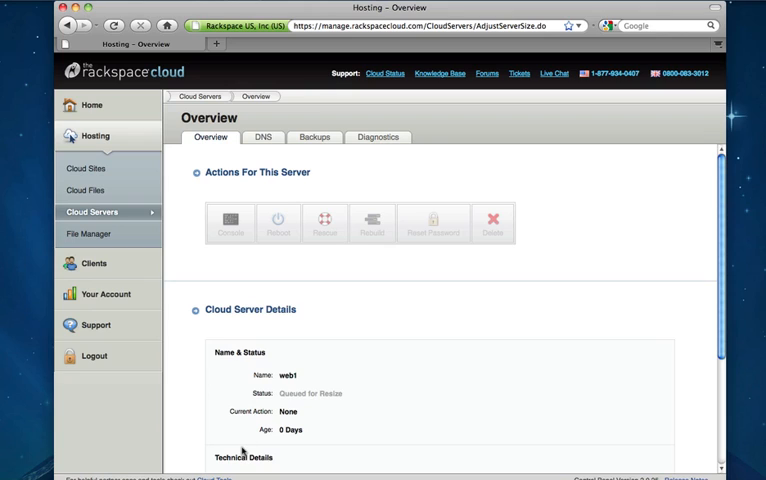
{"action": "mouse_move", "coordinate": [344, 402]}
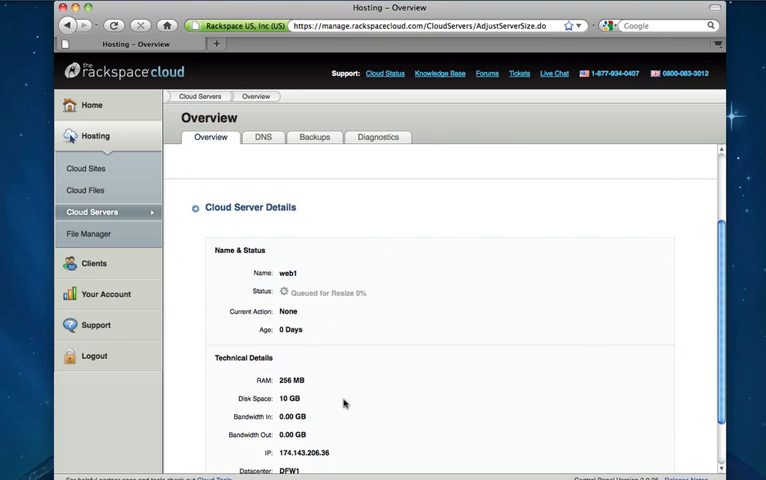
{"action": "scroll", "scroll_direction": "down", "scroll_amount": 3}
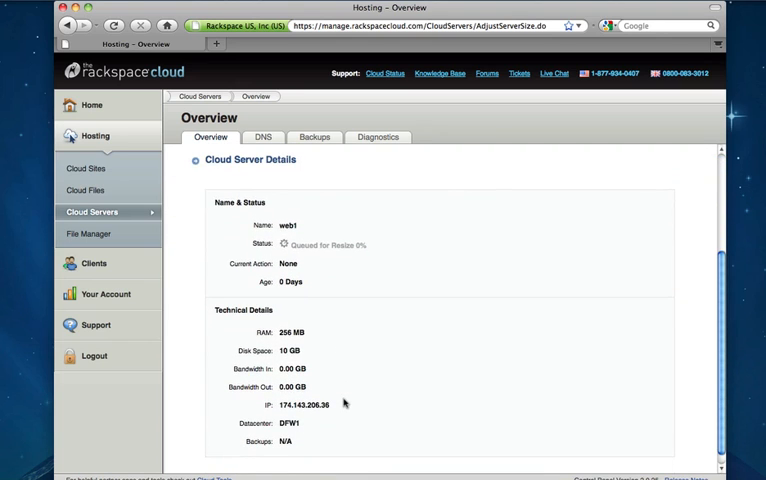